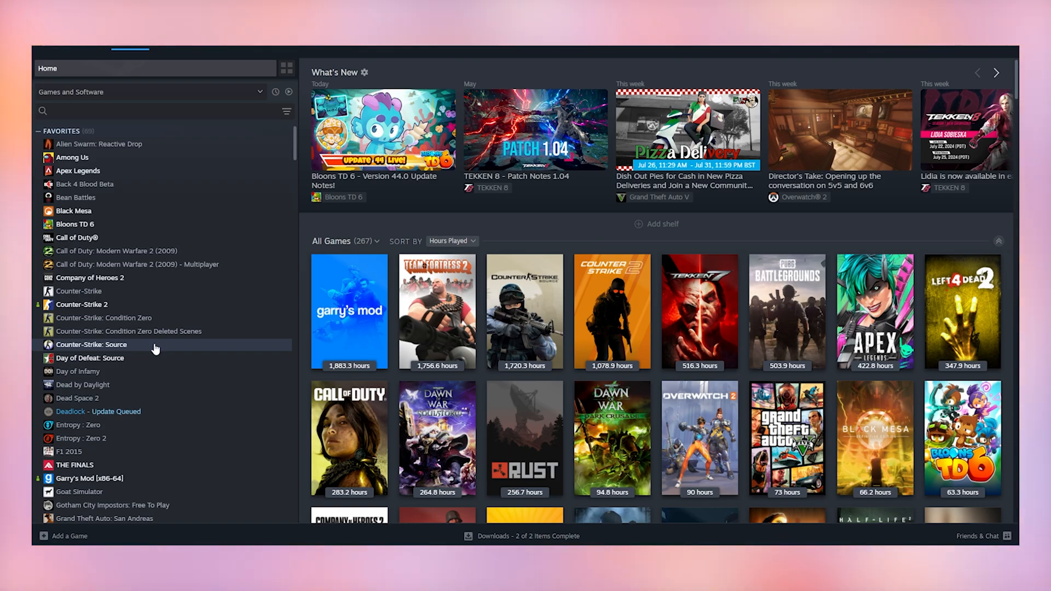
Bring up the Properties of Counter-Strike: Source from the Steam library.
right_click(92, 344)
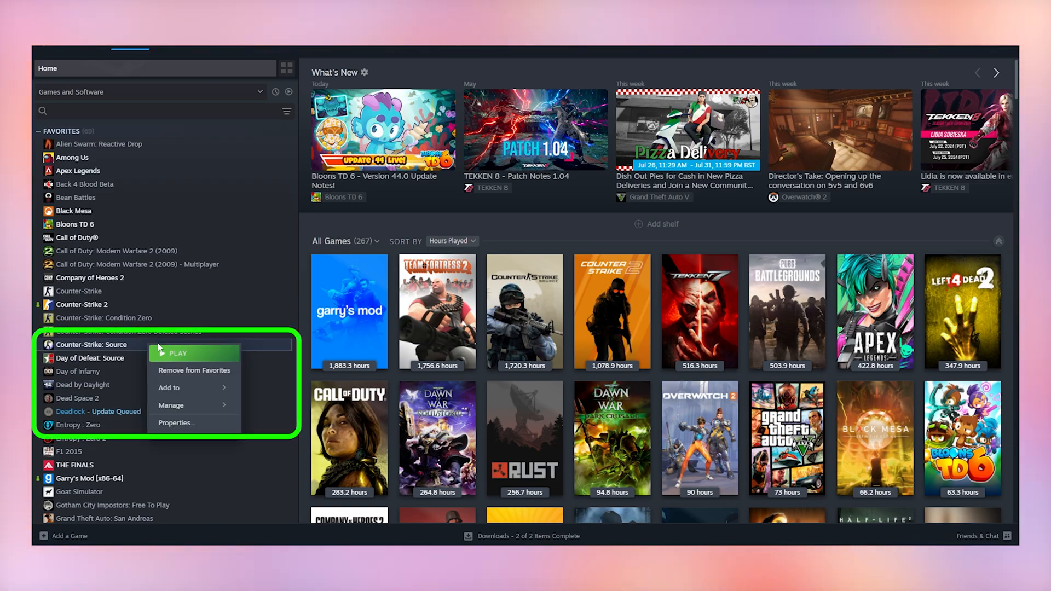
left_click(176, 423)
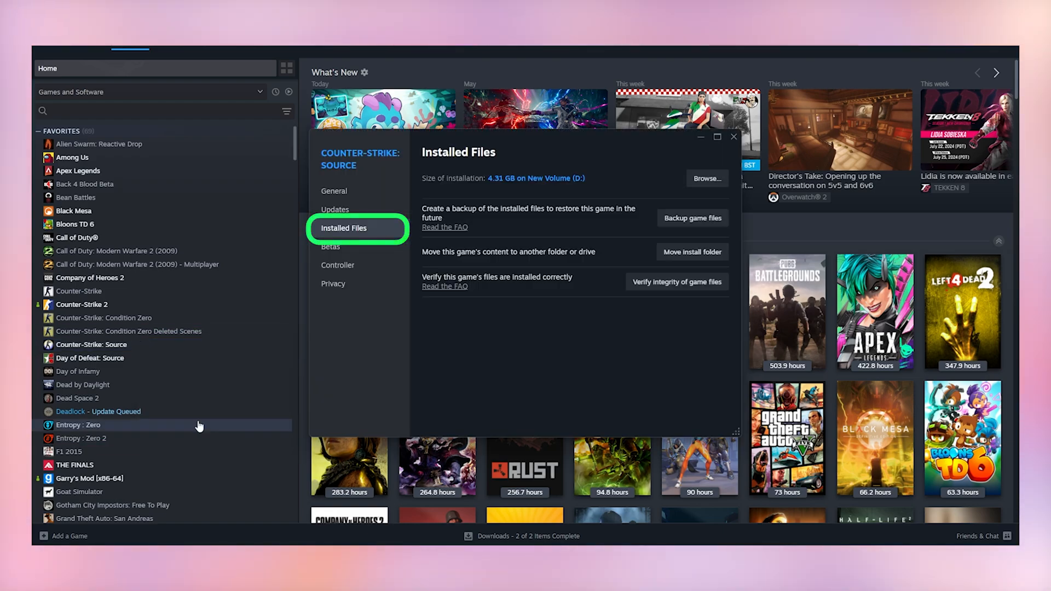
mouse_move(376, 233)
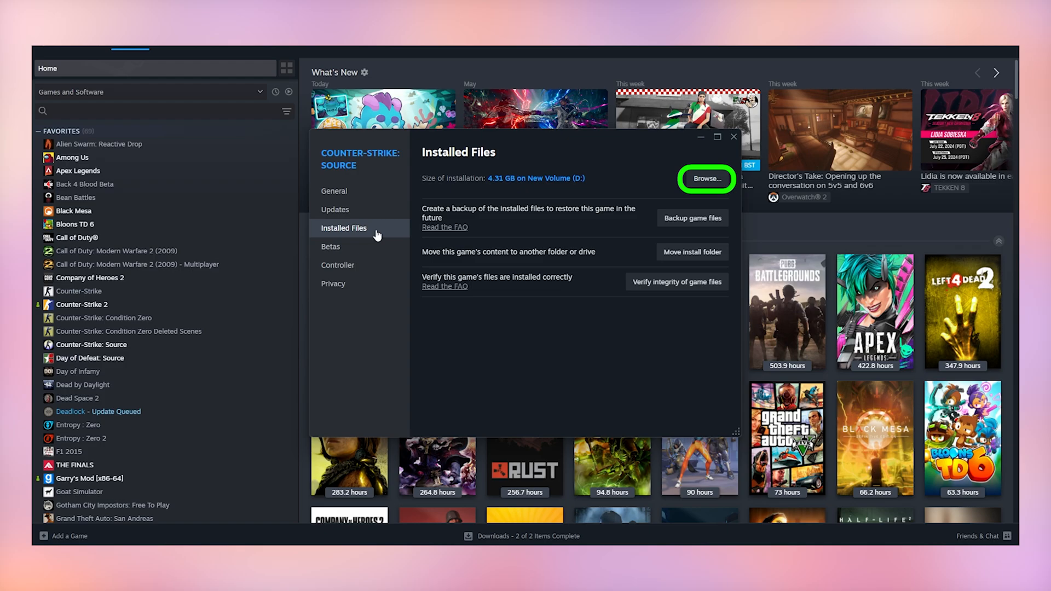
Browse the game's local files into the bin folder and launch hammer.exe.
left_click(707, 179)
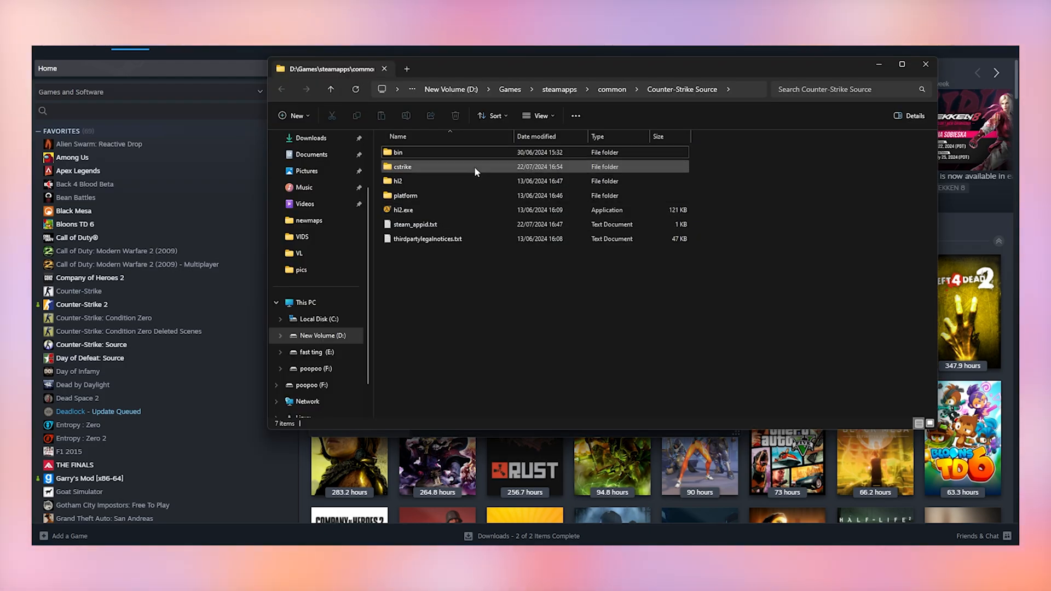
left_click(397, 152)
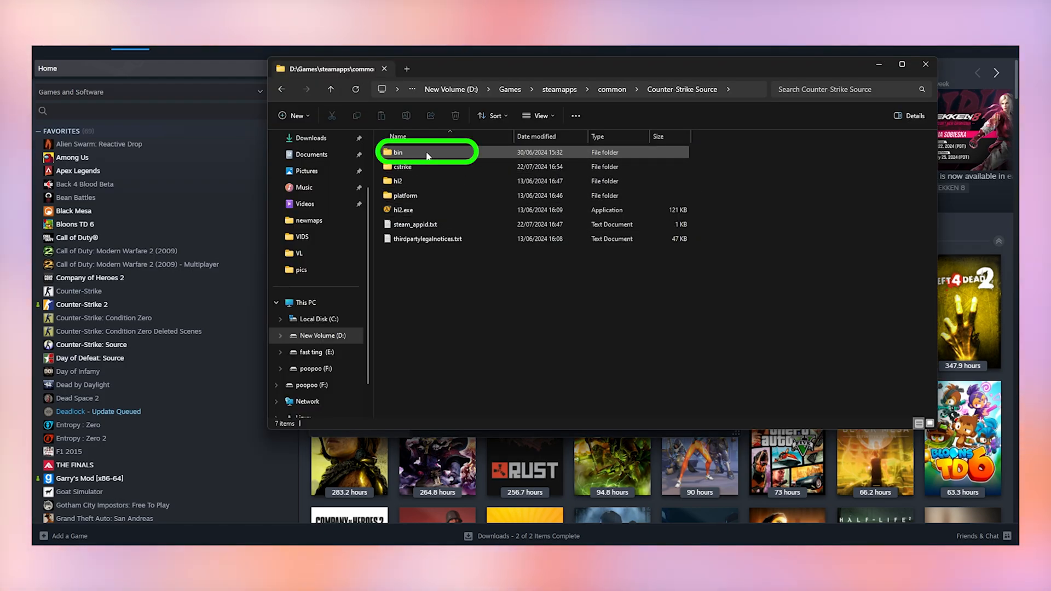
double_click(401, 152)
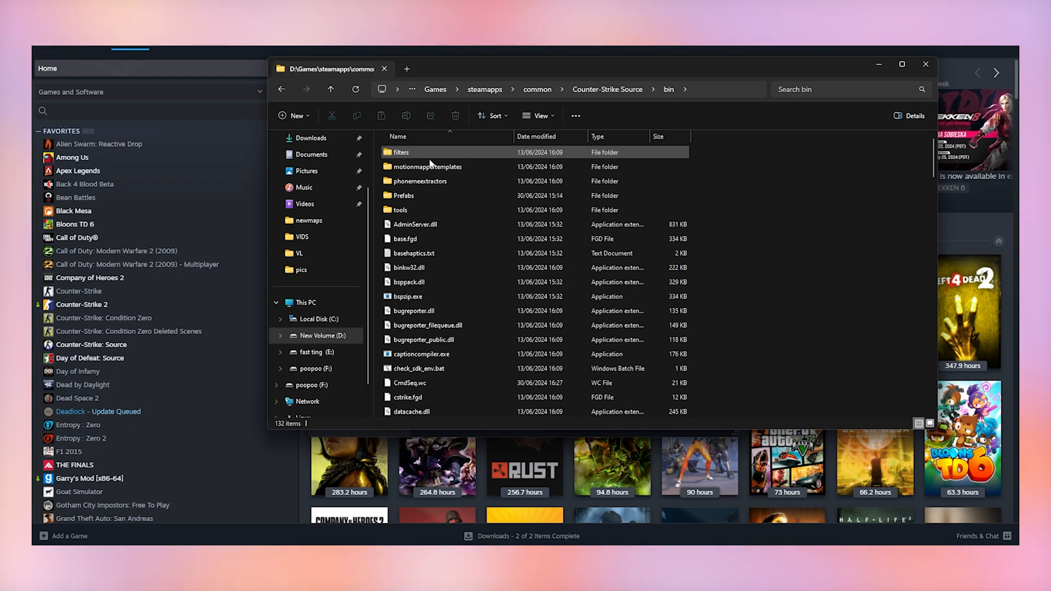
scroll("down", 3)
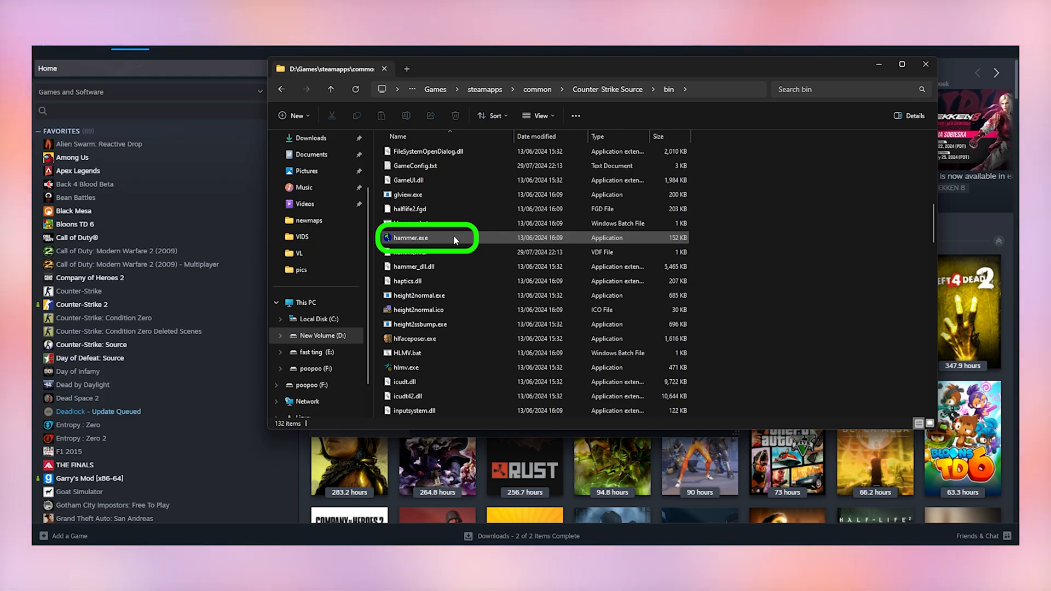
double_click(424, 238)
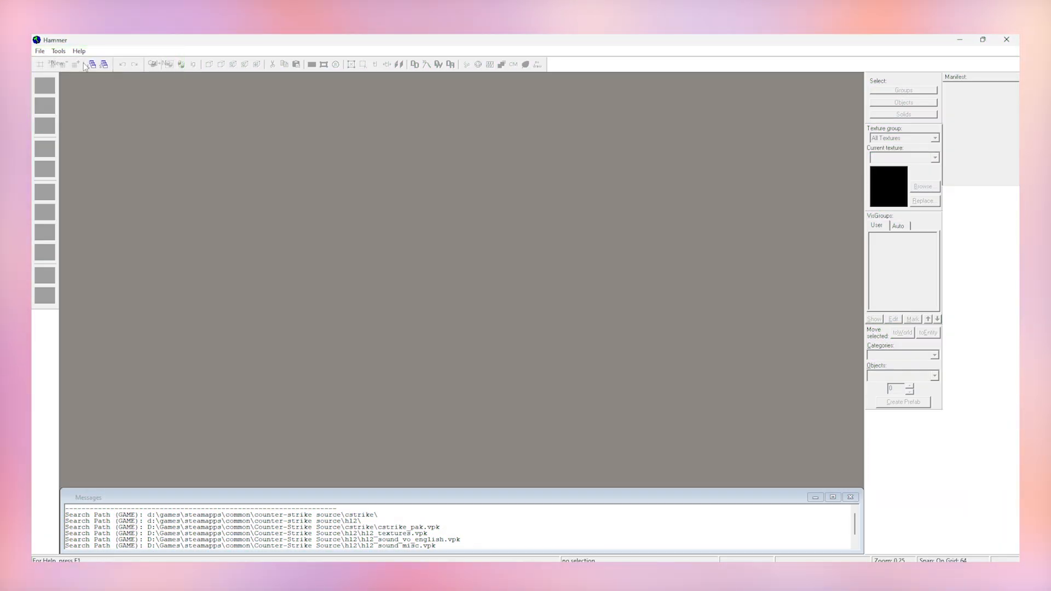
Create a new empty map document via File > New.
left_click(55, 63)
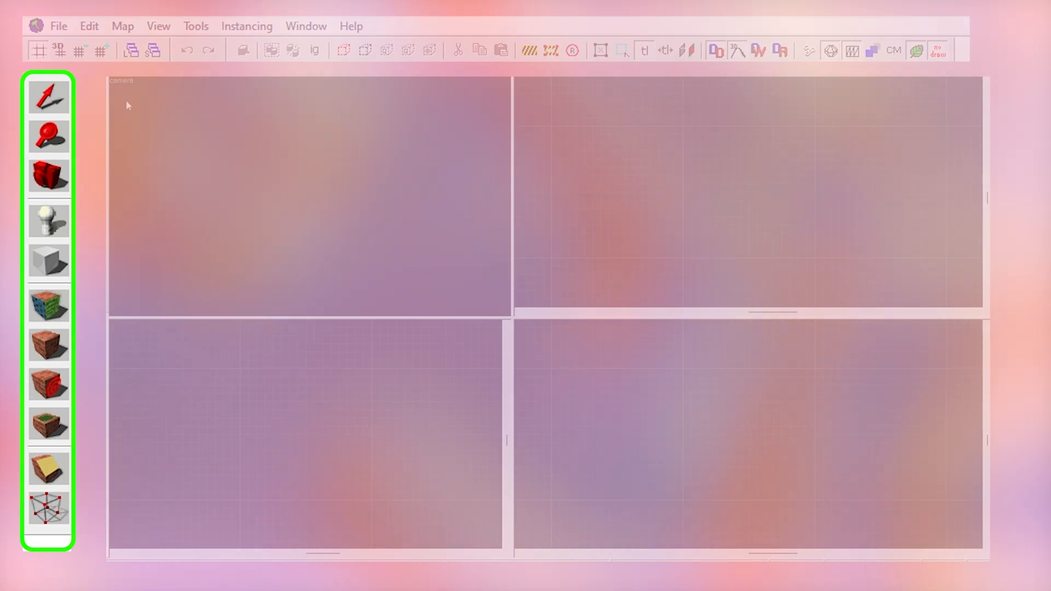
Review the left toolbar tools and bring up the Textures browser window.
left_click(48, 97)
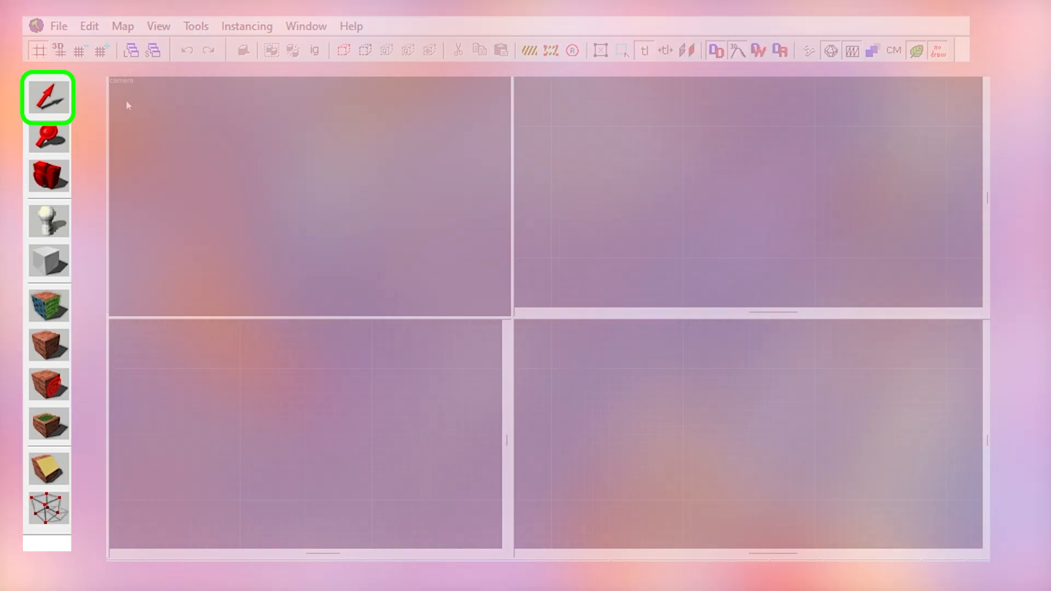
left_click(49, 138)
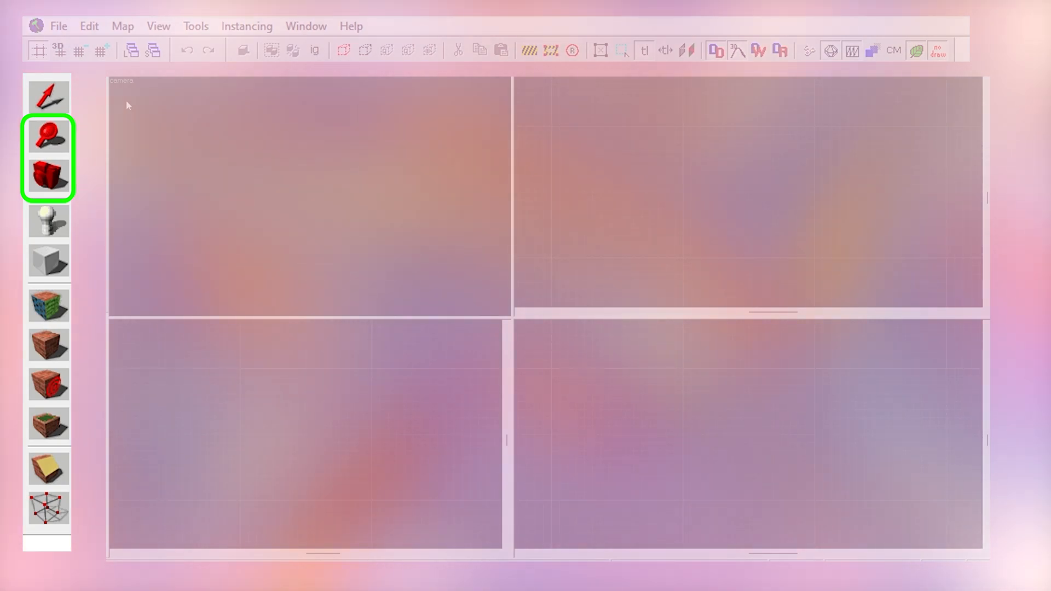
left_click(47, 219)
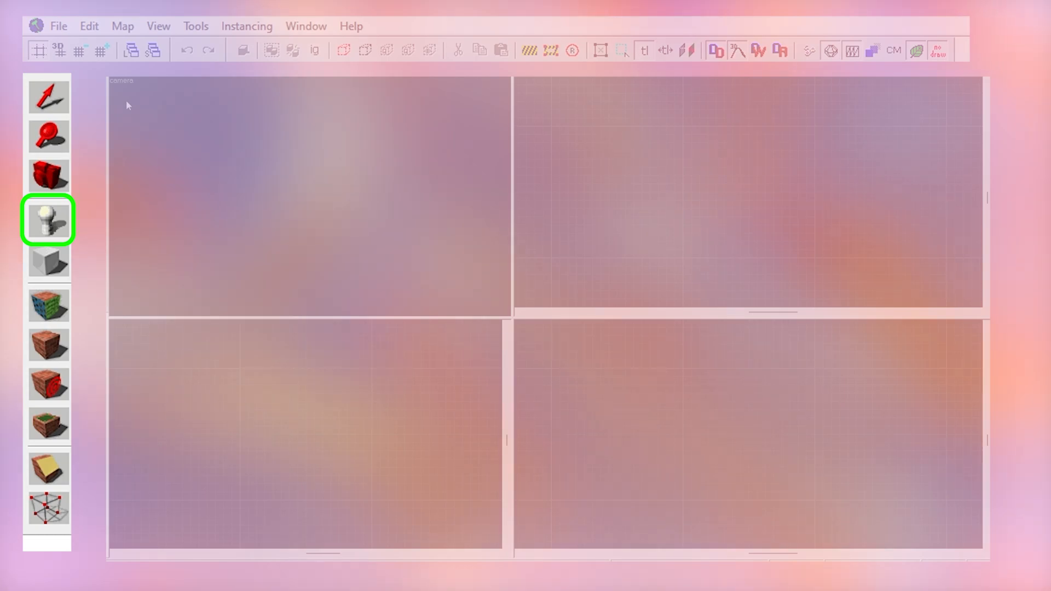
left_click(49, 263)
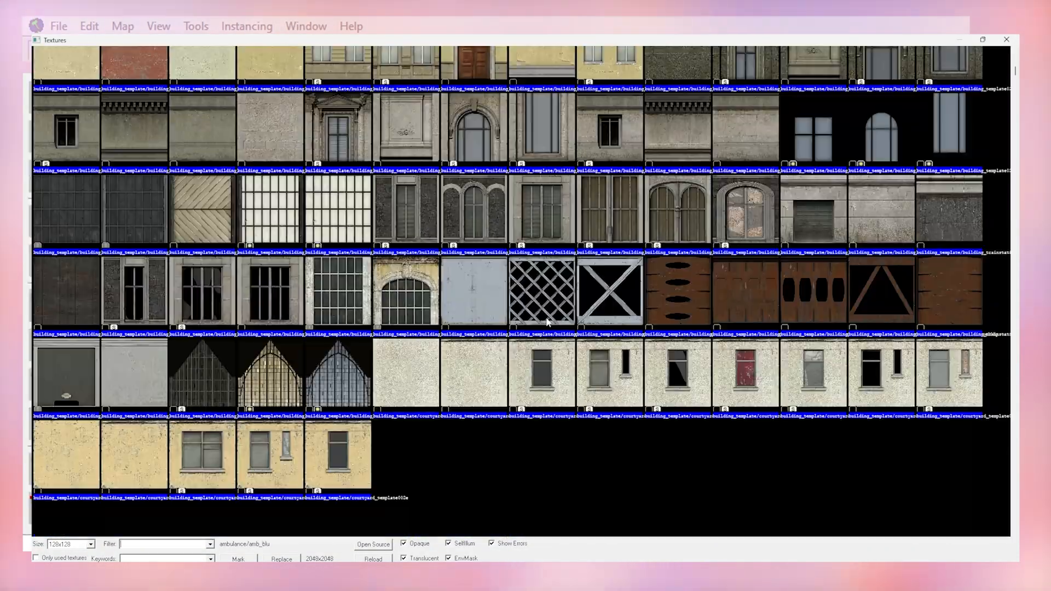
Make brick/brickwall008a the current texture and return to the map views.
left_click(1005, 39)
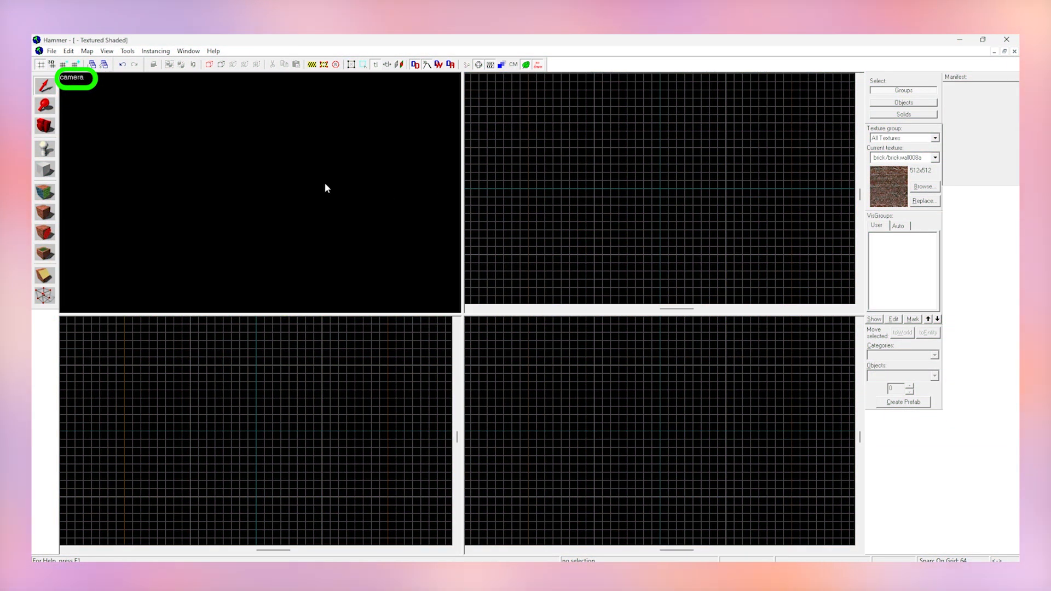
Switch the camera viewport to 3D Shaded Textured Polygons display.
left_click(75, 78)
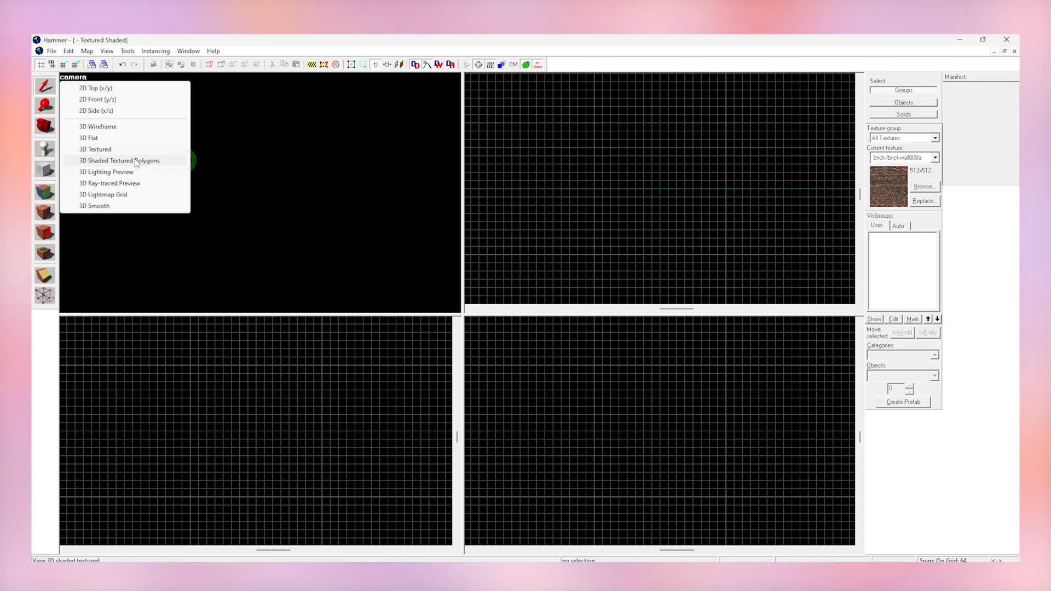
left_click(119, 160)
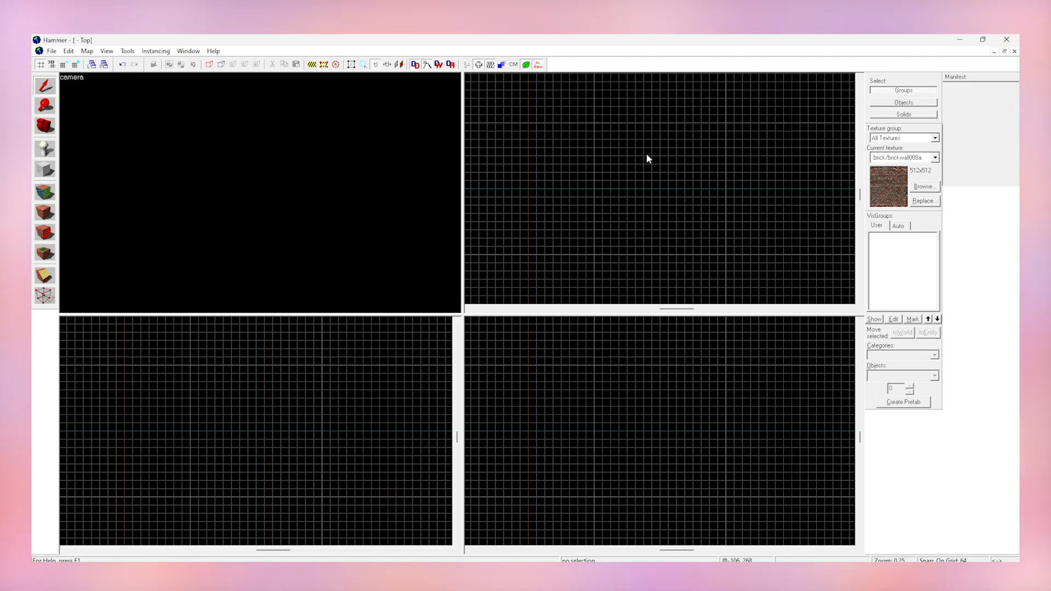
Draw a brick block with the Block tool and resize it to 1088×768×512 units.
left_click(44, 169)
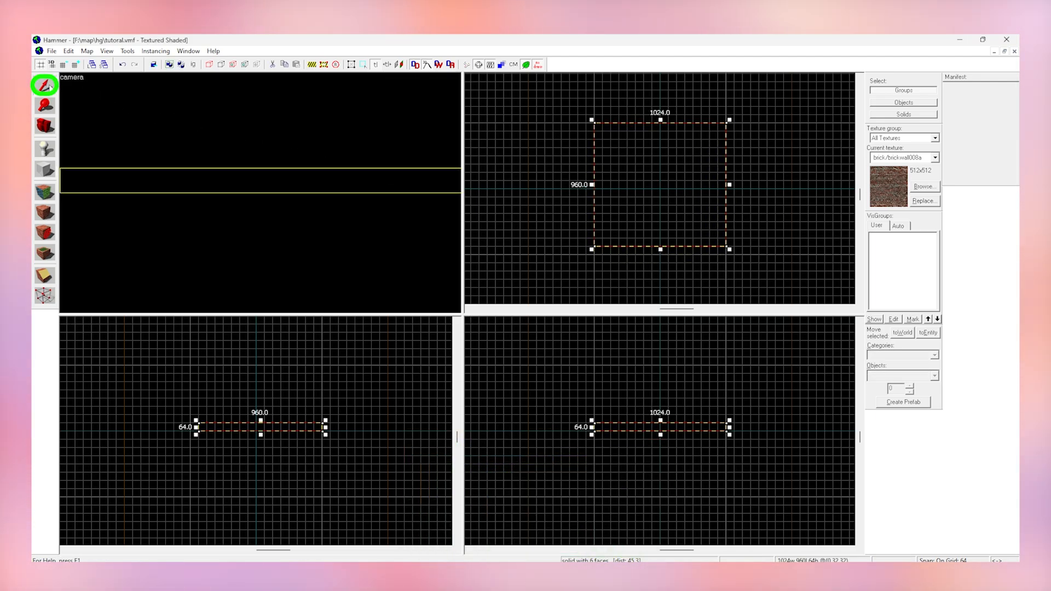
left_click(659, 122)
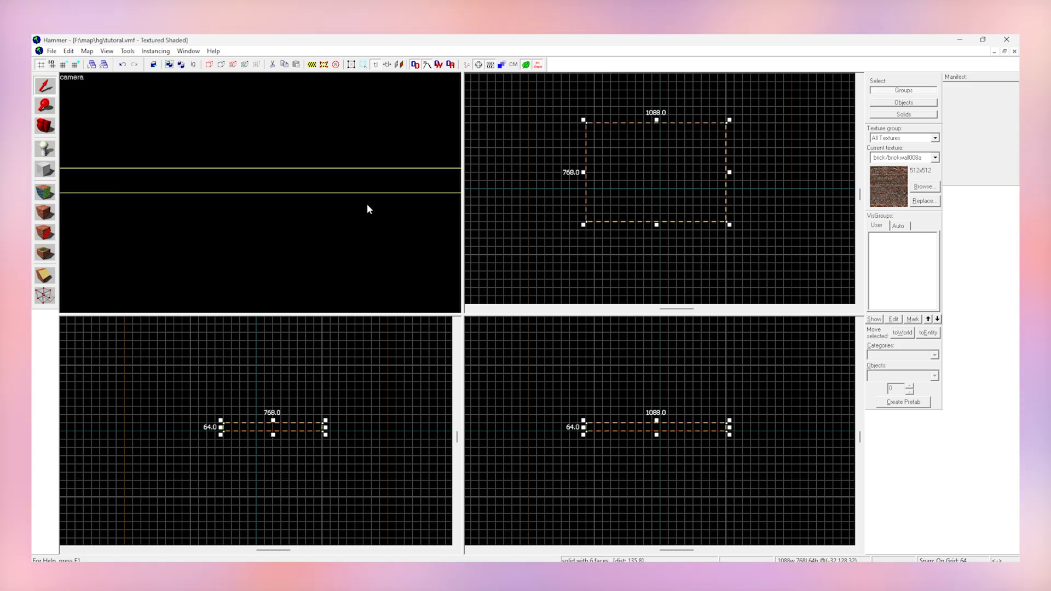
key("z")
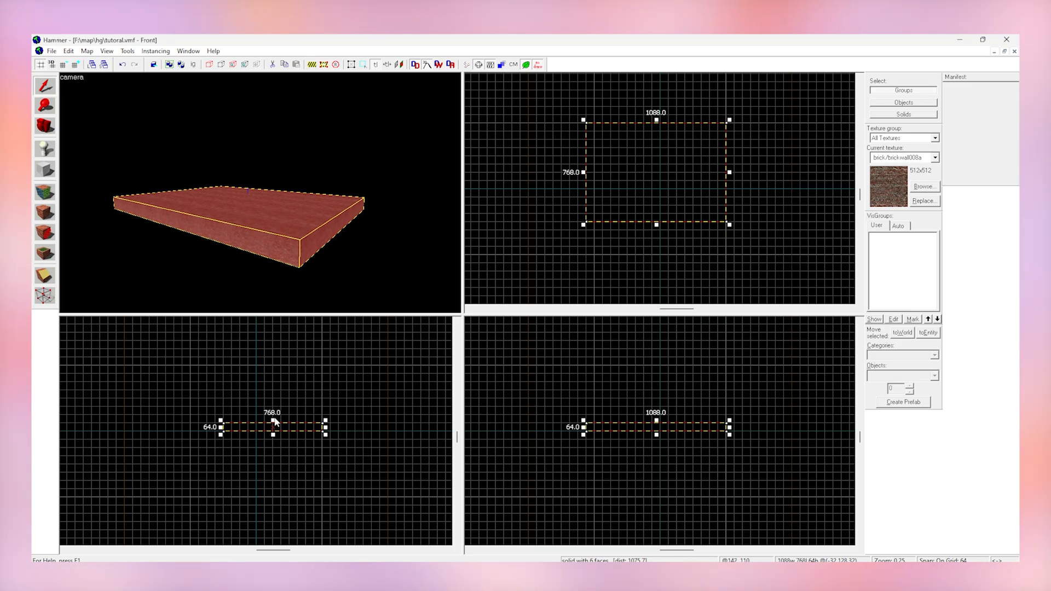
left_click_drag(271, 427, 272, 364)
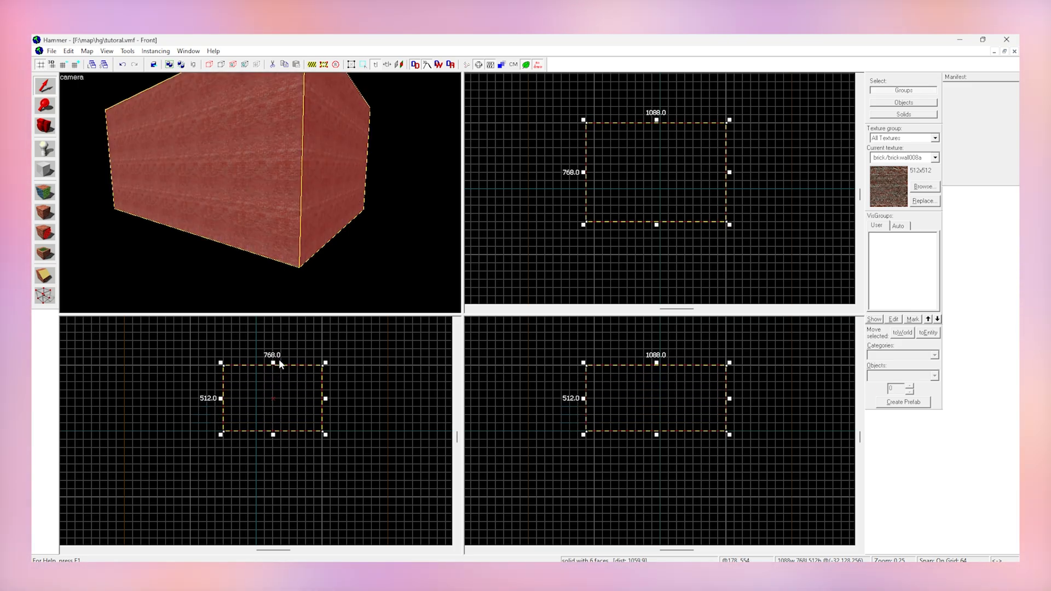
left_click(127, 50)
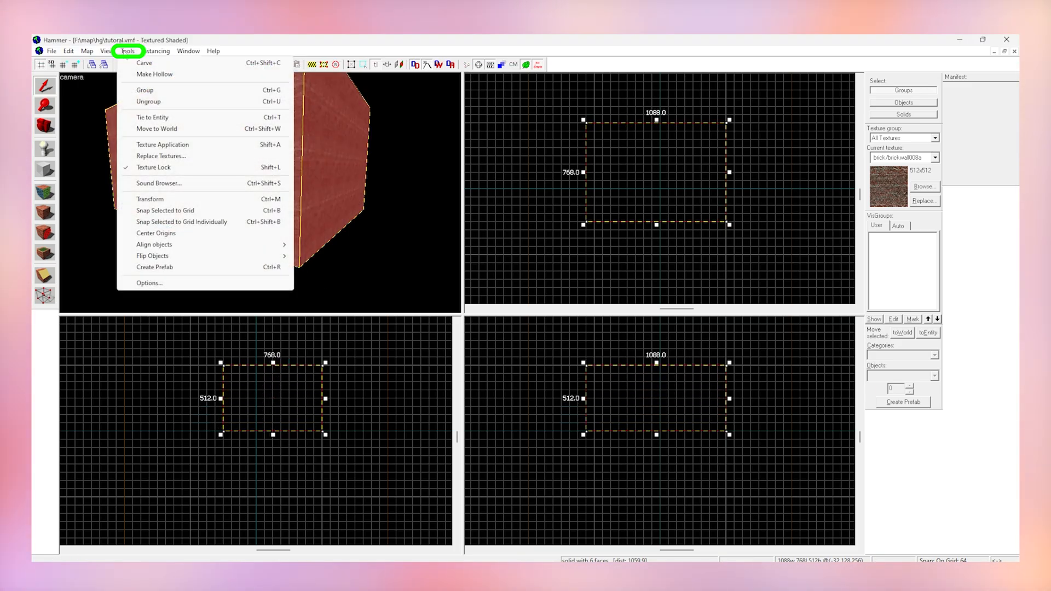
mouse_move(156, 75)
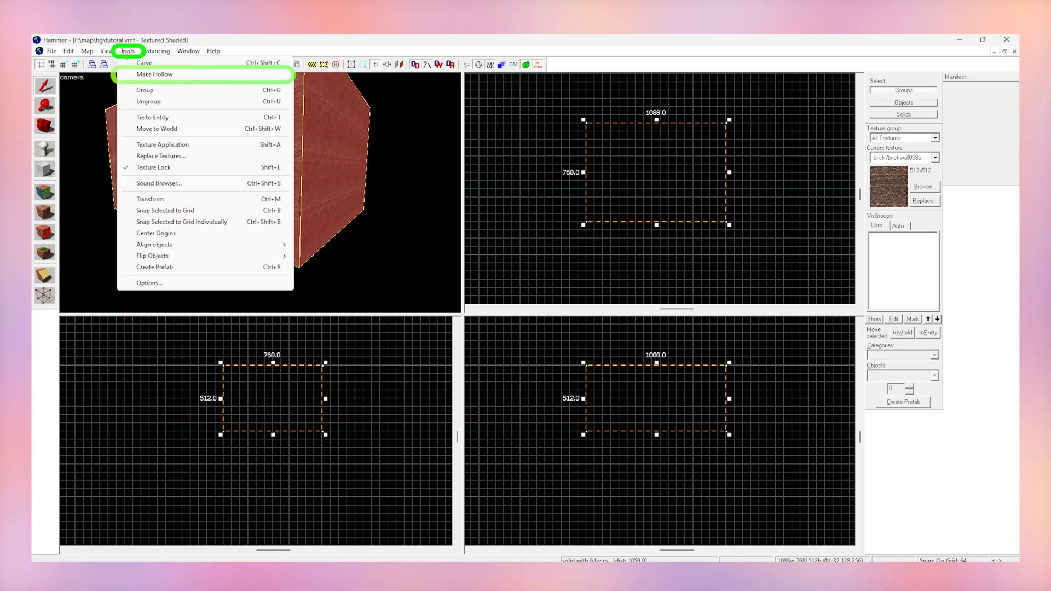
Apply Make Hollow to the brick block with the default wall thickness.
left_click(155, 75)
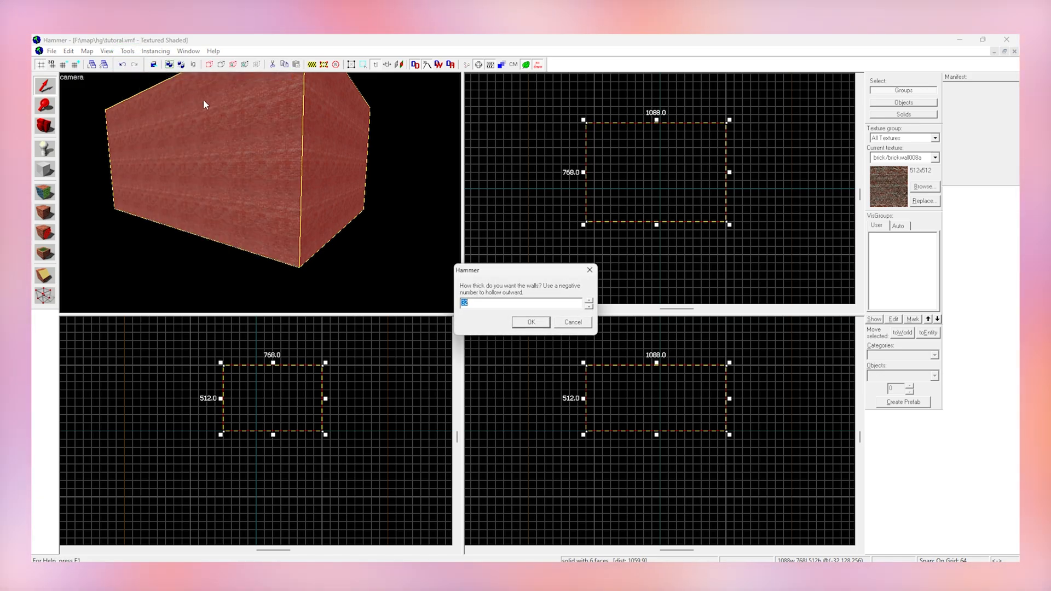
left_click(531, 322)
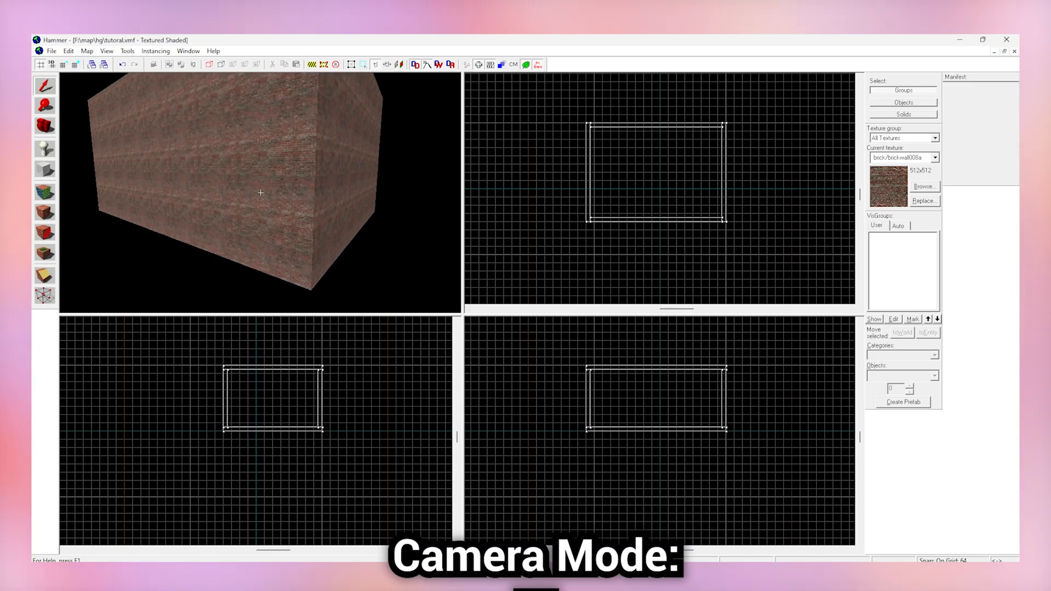
Fly the 3D camera inside the hollow room to view its interior walls and floor.
key("z")
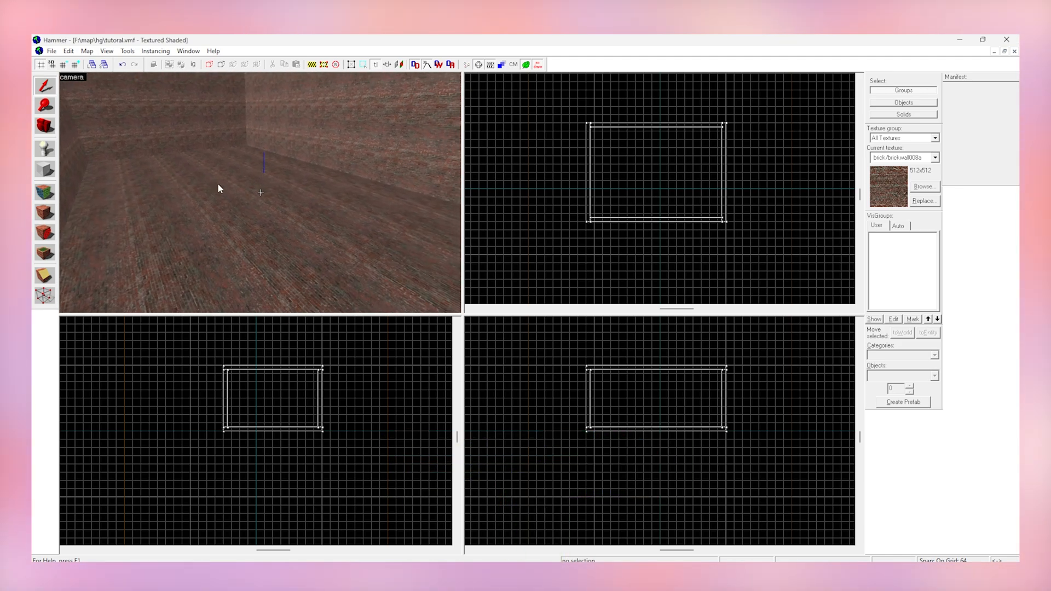
mouse_move(72, 164)
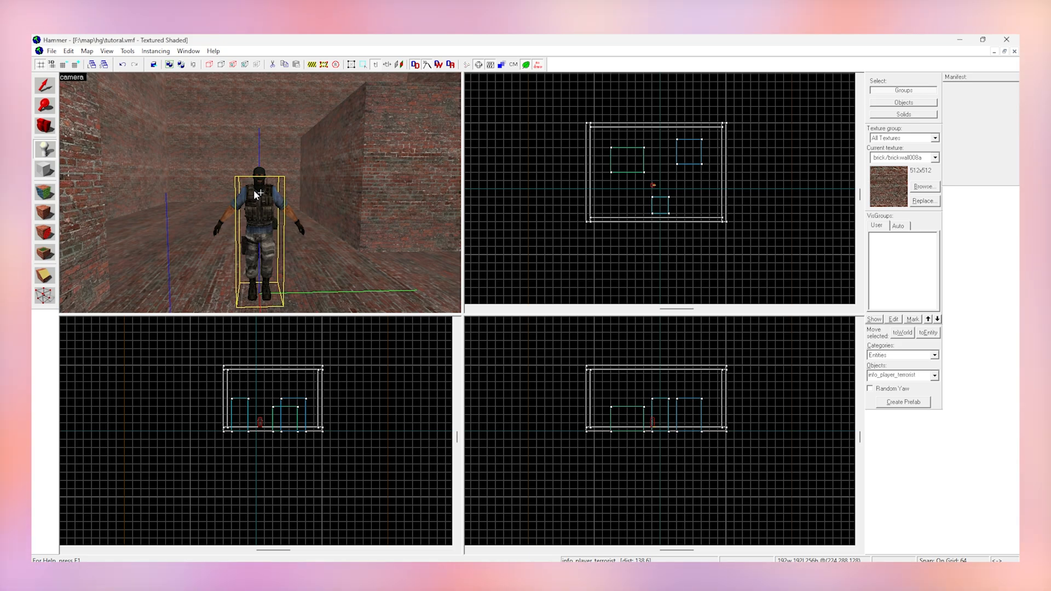
mouse_move(99, 102)
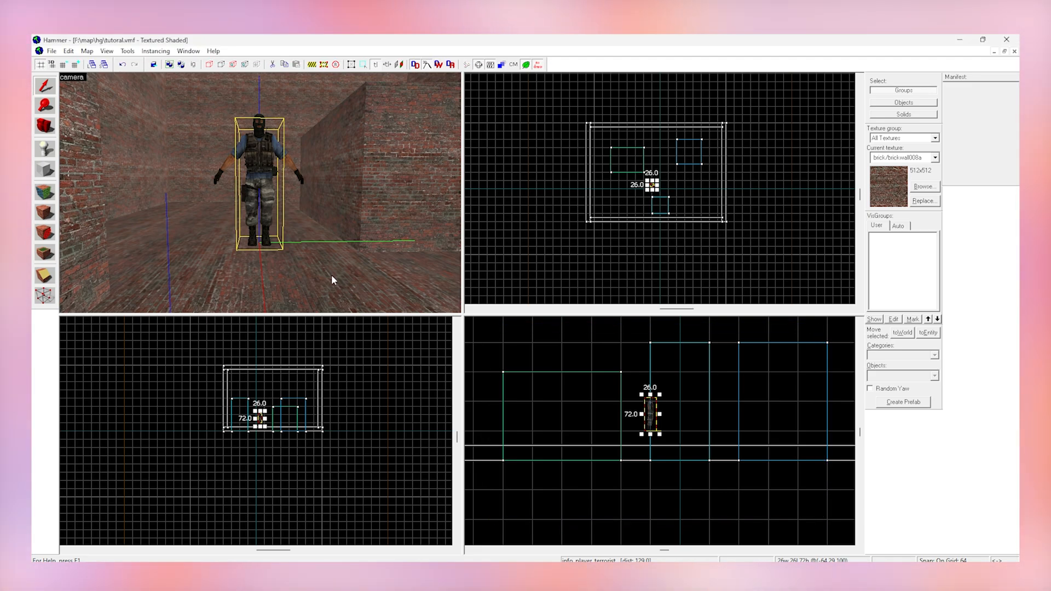
Switch to the Entity tool to place info_player_terrorist spawn points on the floor.
left_click(43, 149)
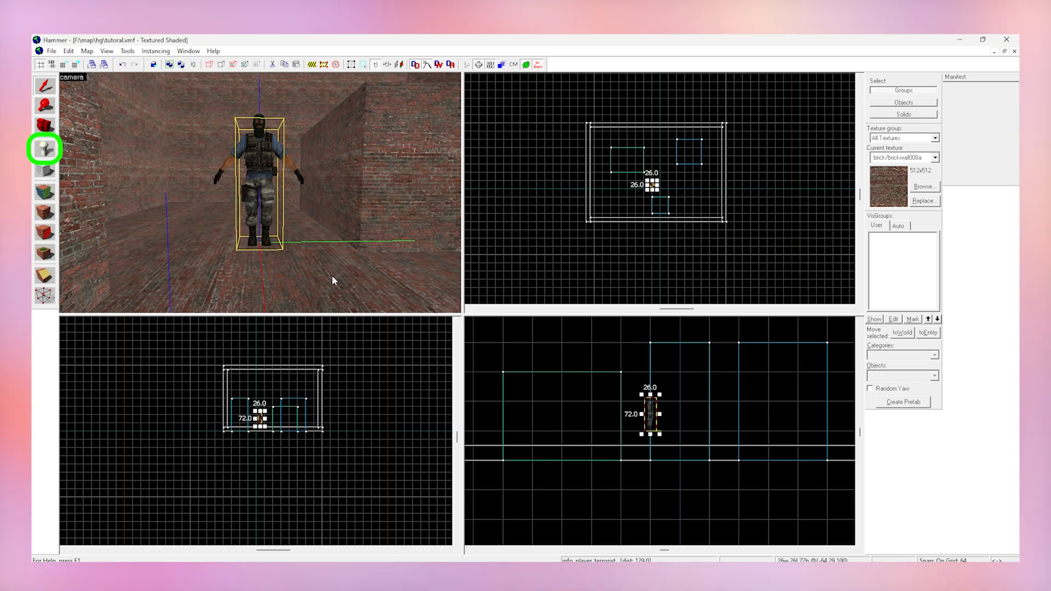
left_click(42, 146)
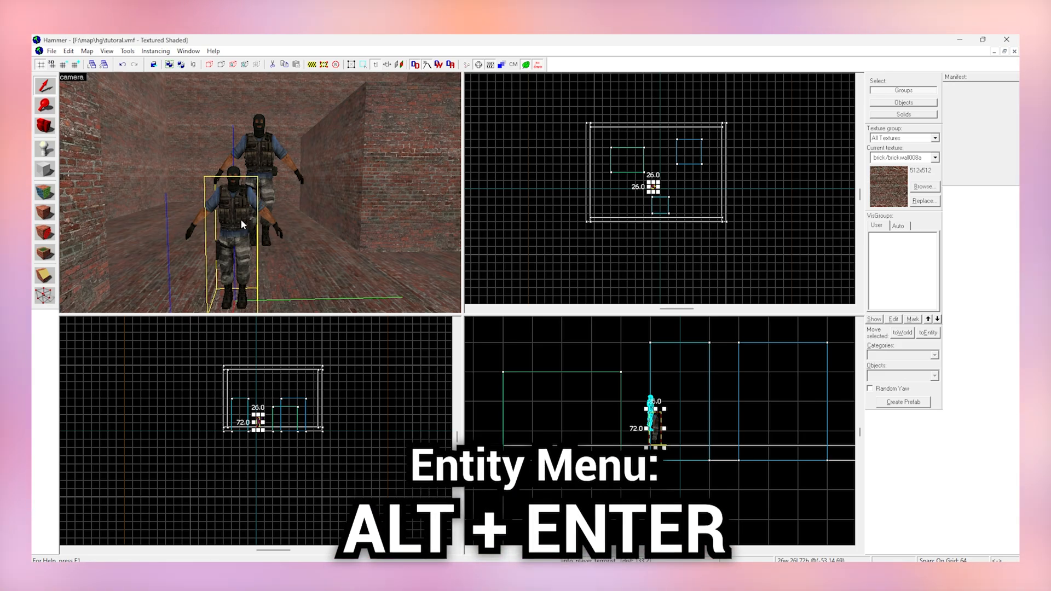
Change the new entity's class to light in Object Properties.
key("Alt+Return")
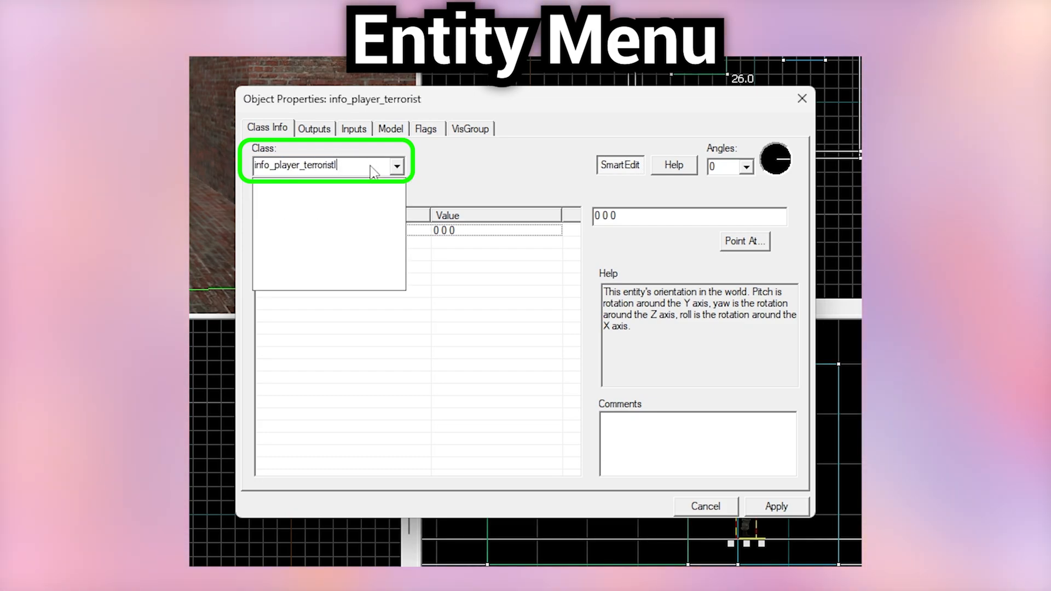
type("info")
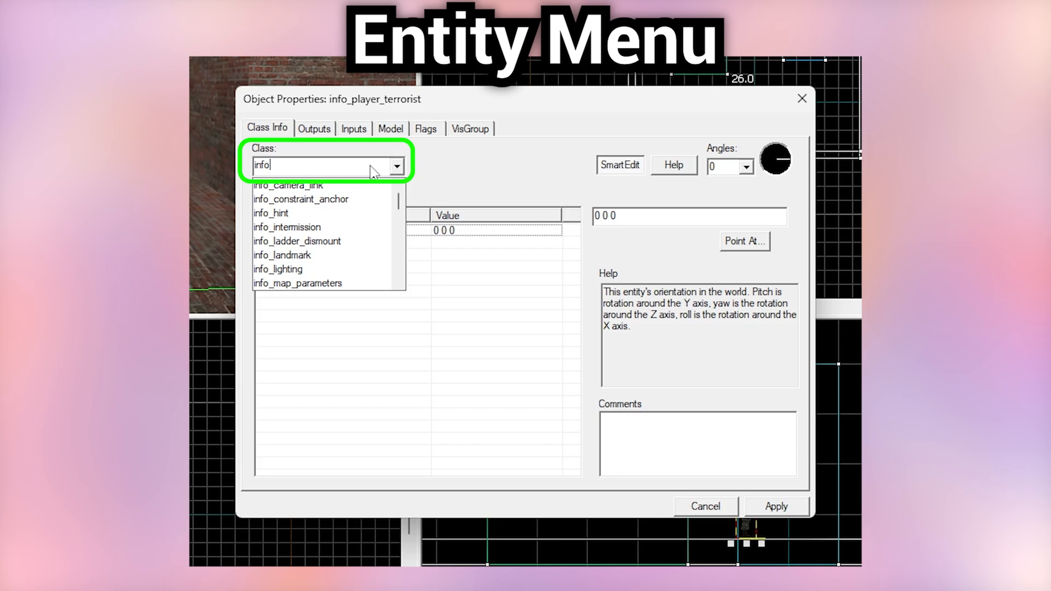
type("li")
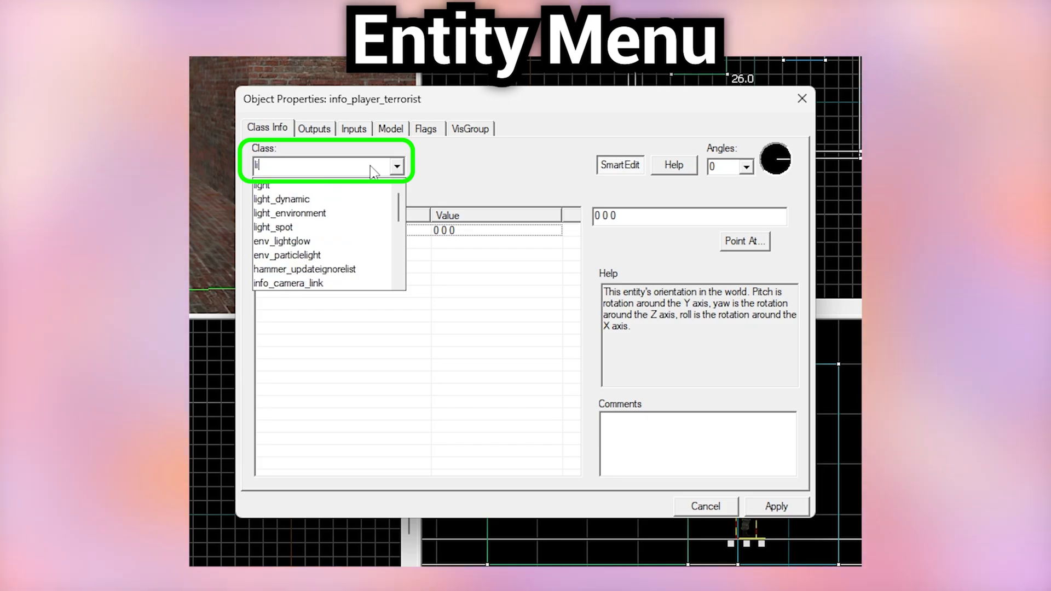
left_click(260, 185)
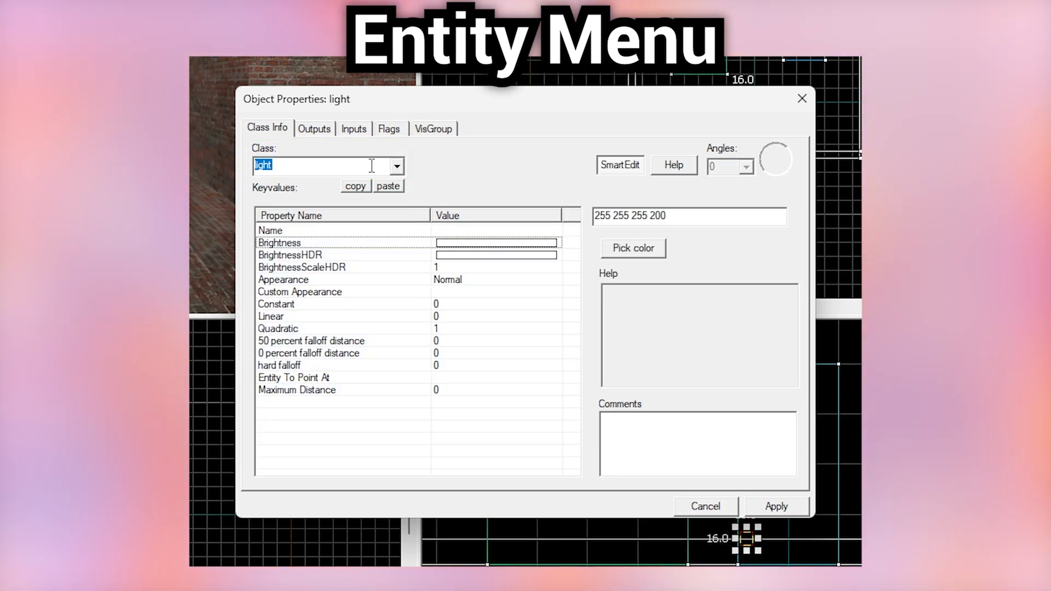
mouse_move(403, 233)
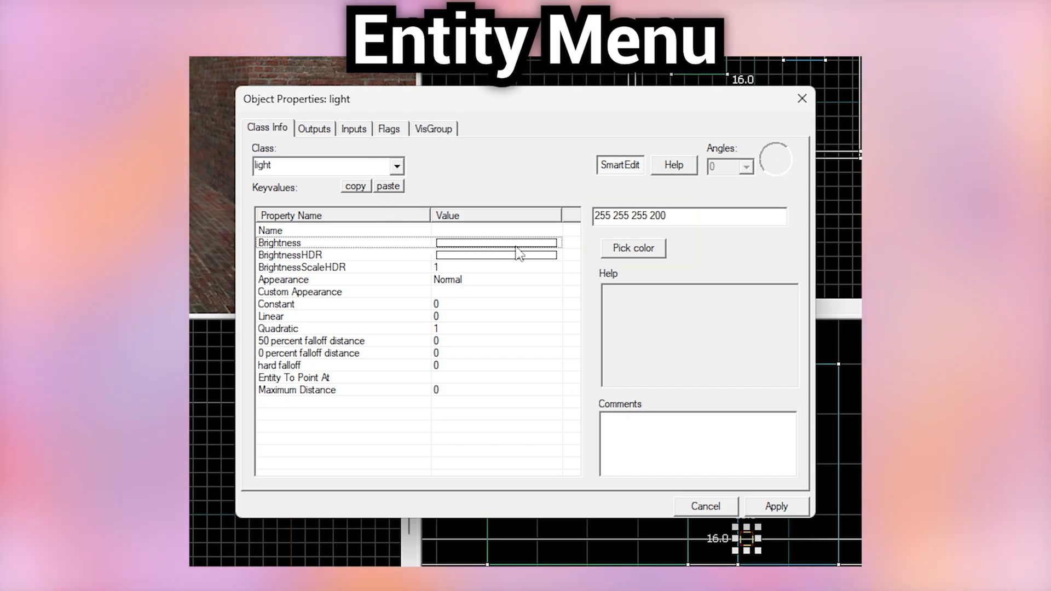
left_click(633, 248)
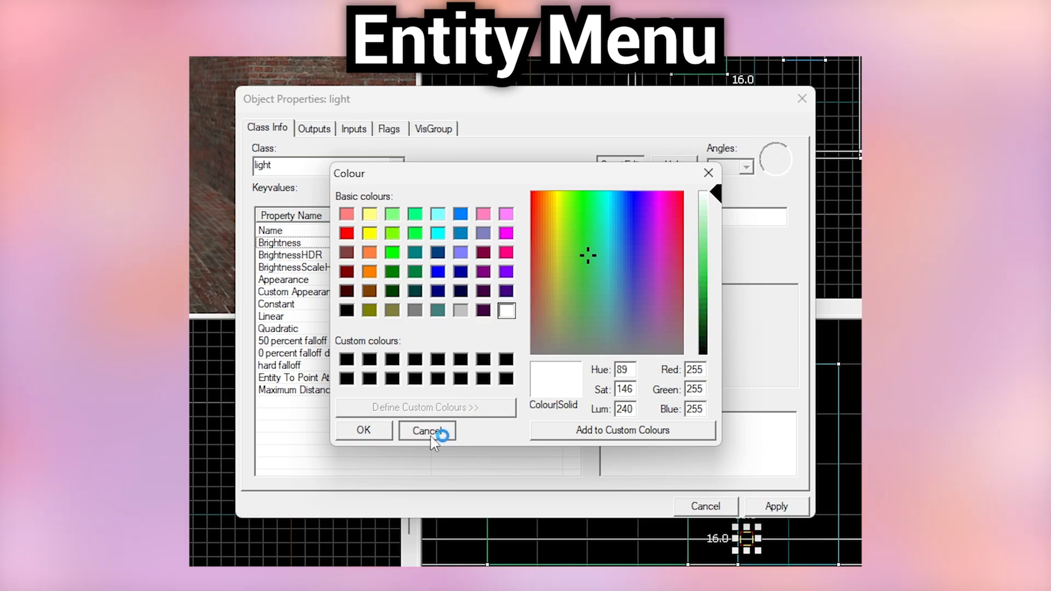
left_click(427, 431)
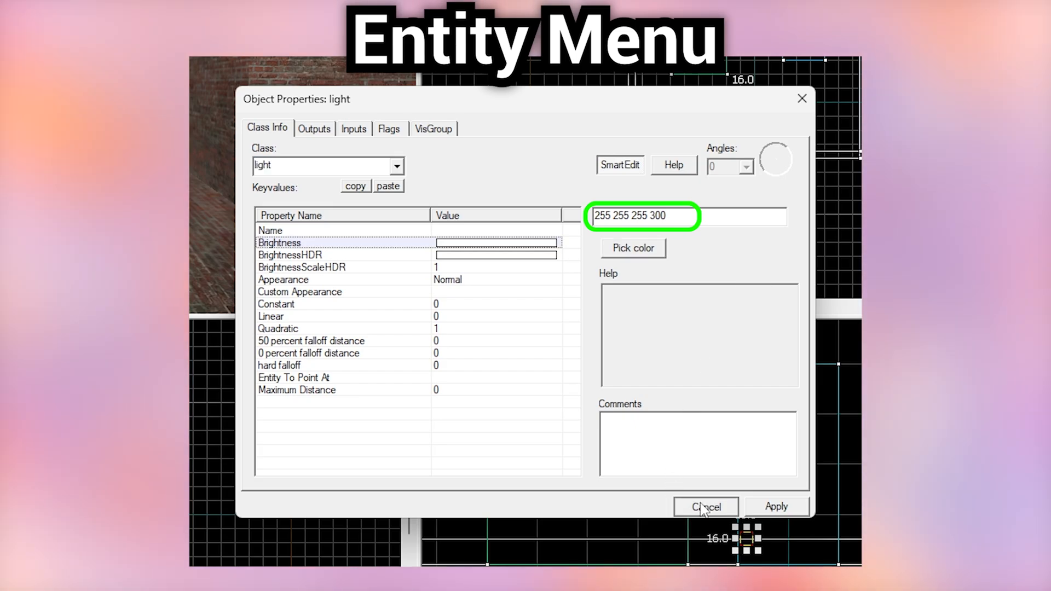
left_click(705, 506)
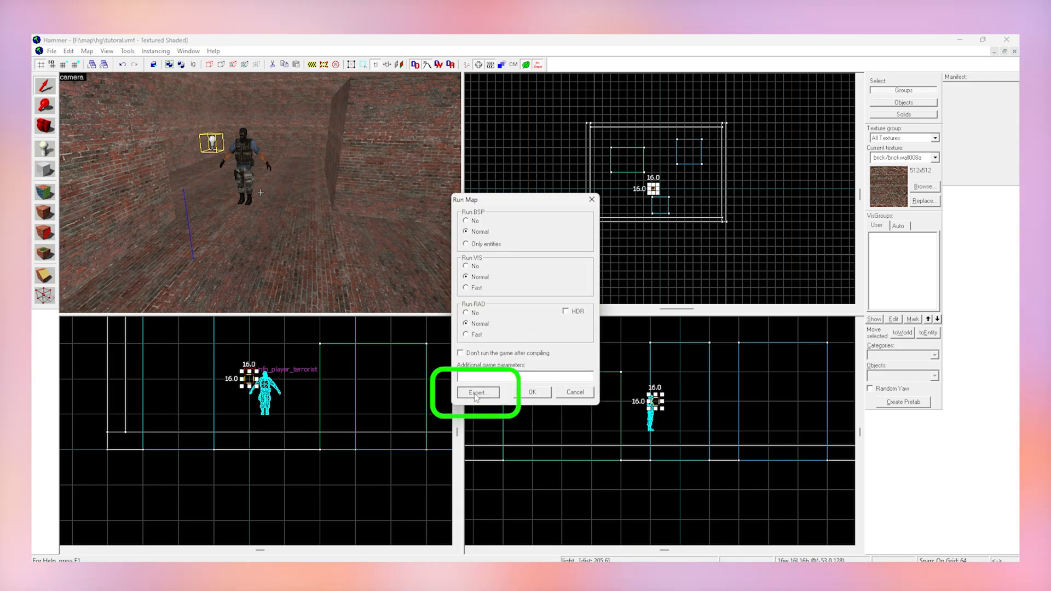
Run the map from Expert compile mode, starting the full compile.
left_click(478, 392)
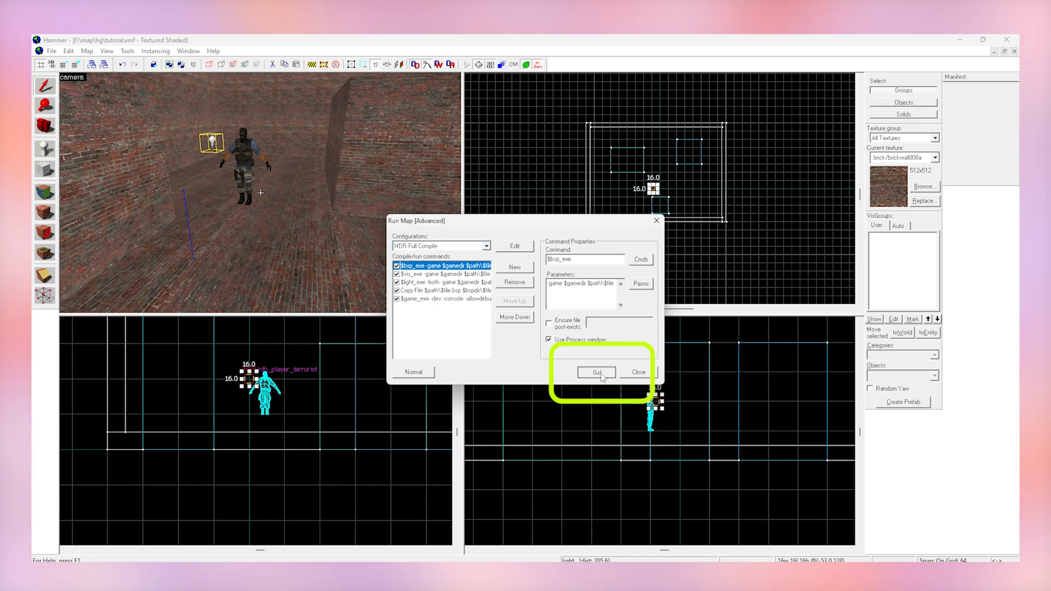
left_click(597, 372)
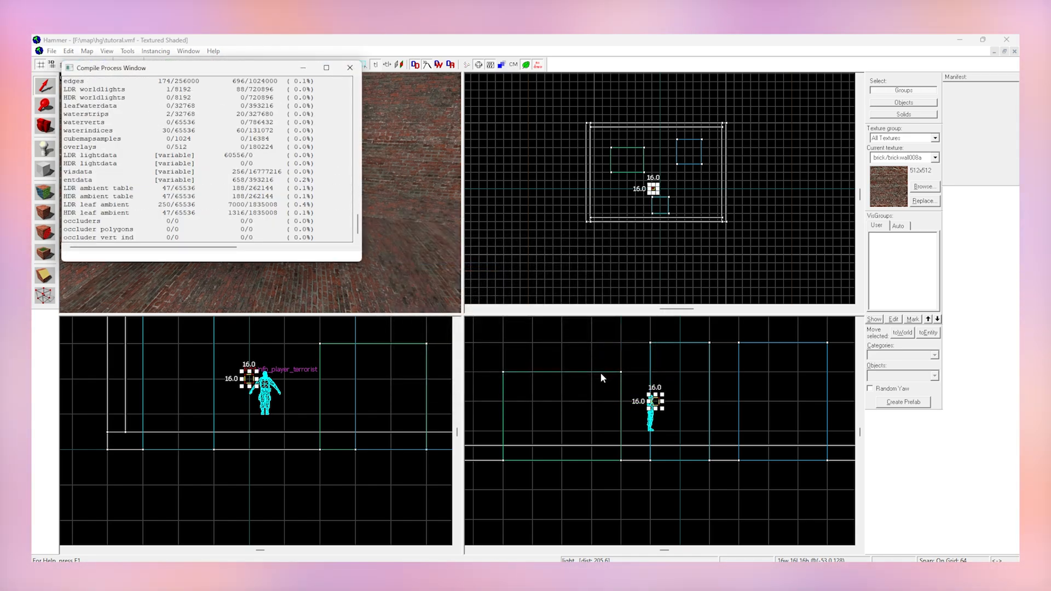